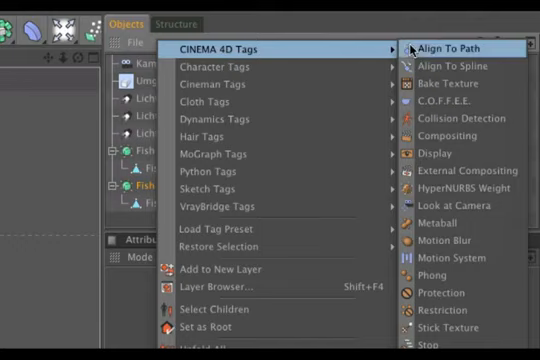
Attach a Display tag to the character object via CINEMA 4D Tags.
{"action": "left_click", "coordinate": [444, 48]}
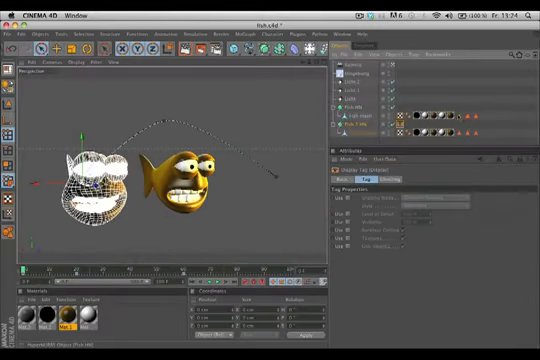